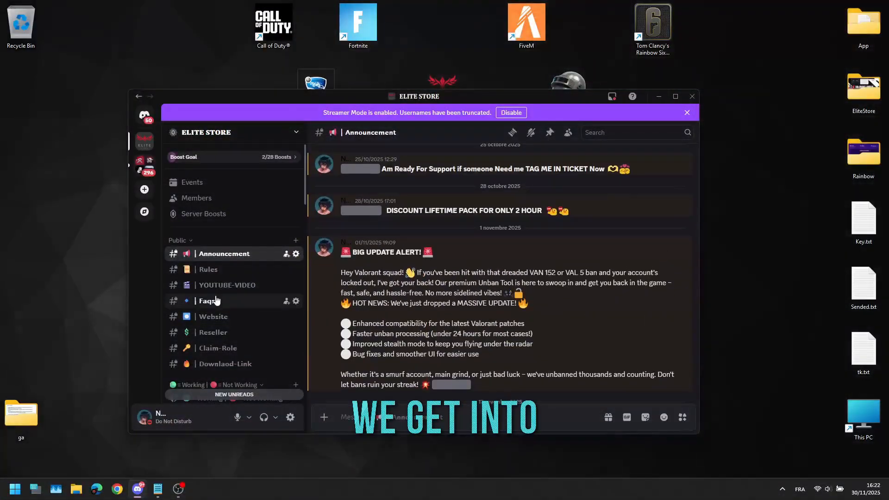
Redeem the Elite Store access key via the Claim-Role channel's Redeem Access Key form.
left_click(217, 348)
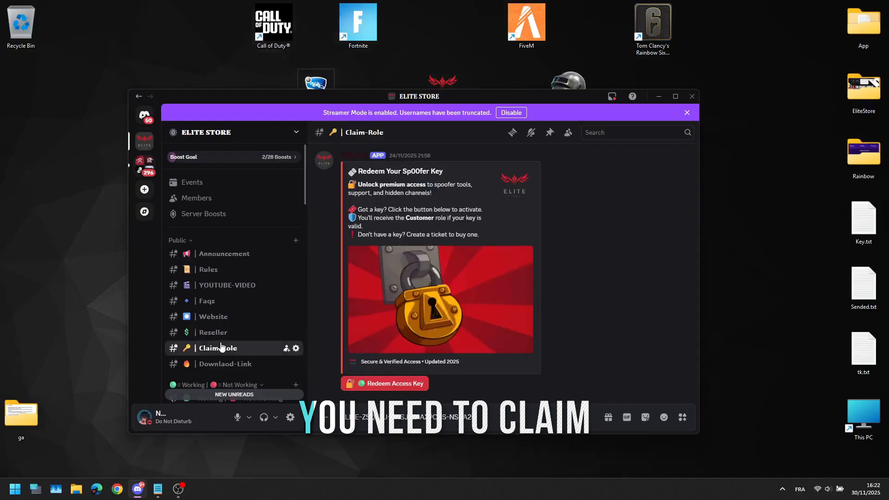
left_click(384, 383)
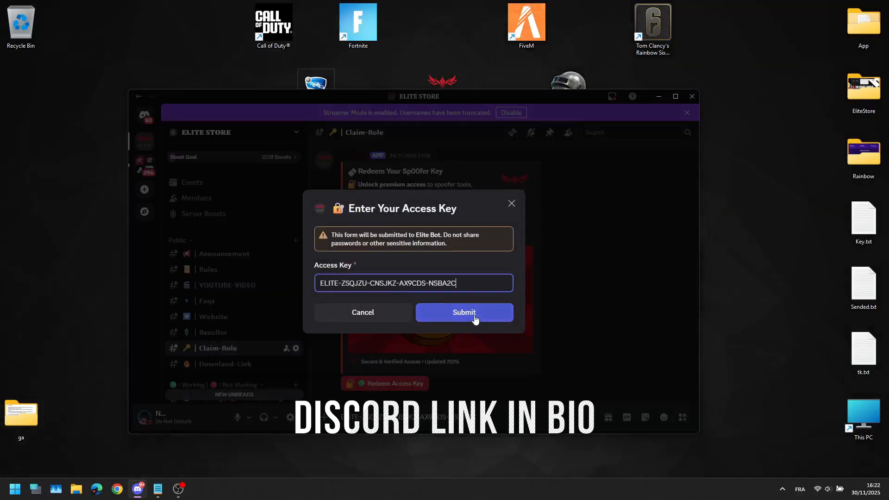
left_click(464, 312)
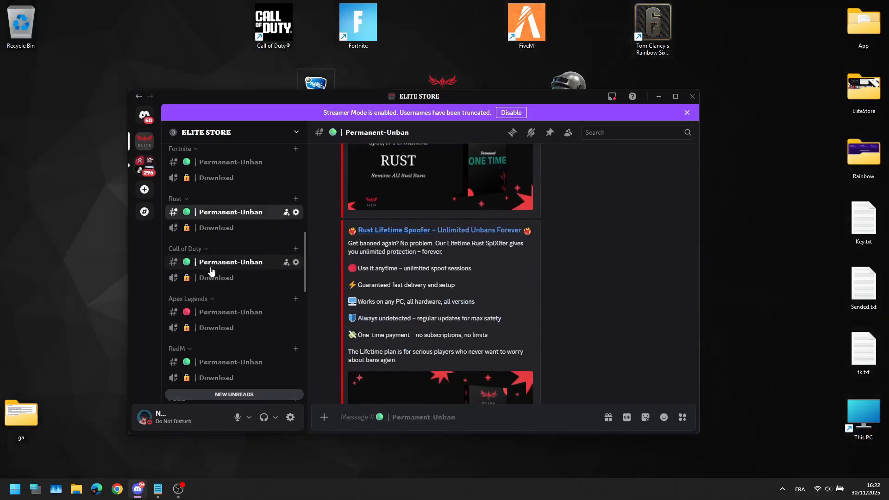
Scroll the channel list down to the Rust Permanent-Unban channel.
scroll("down", 3)
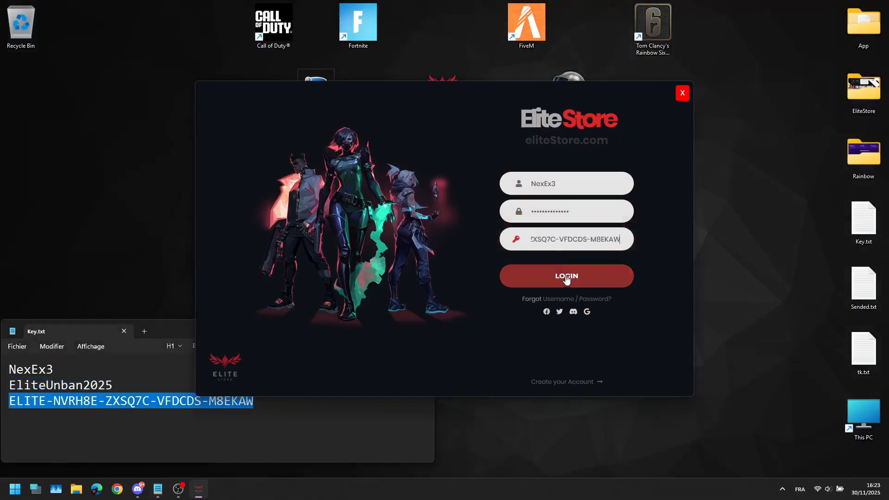
Log in to Elite Store with the Key.txt username, password and key.
left_click(565, 276)
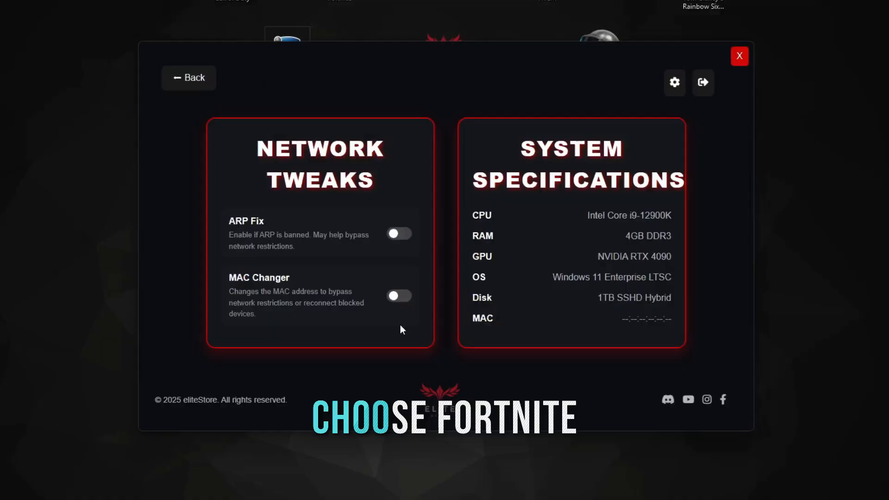
Select Fortnite in Elite Store and start its spoofer.
left_click(399, 233)
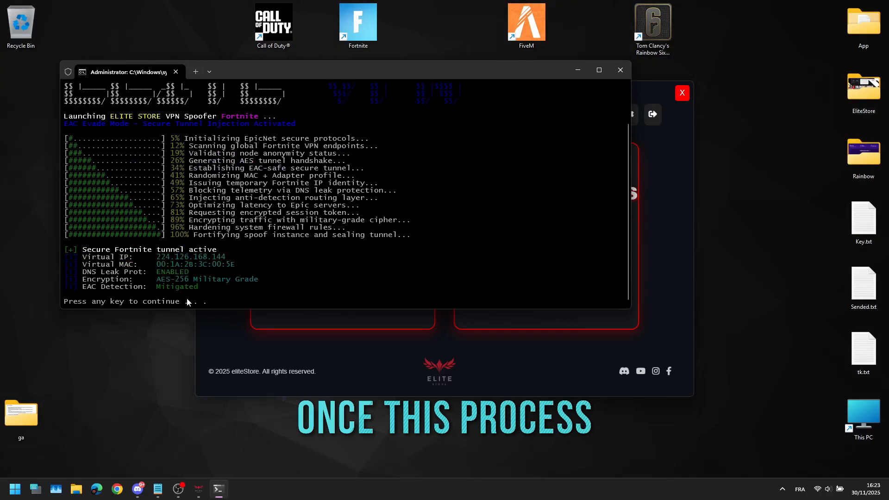
Continue past the finished Fortnite spoofer run and close the terminal.
key("enter")
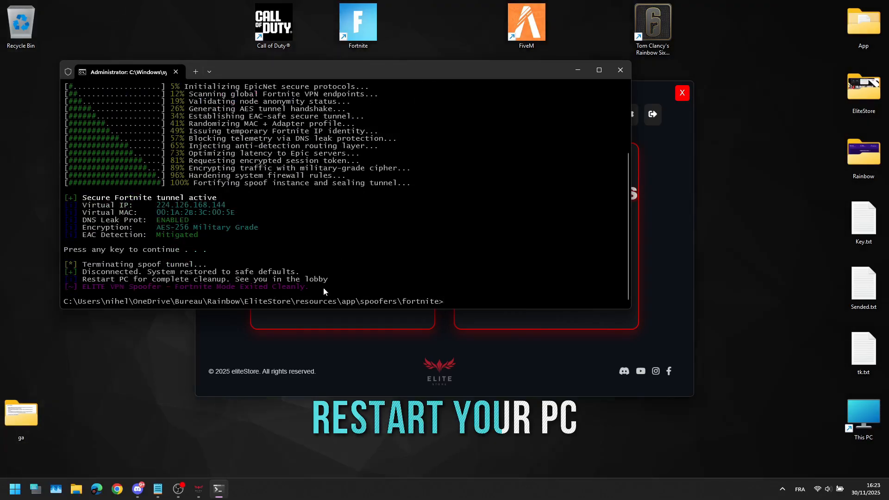
left_click(14, 488)
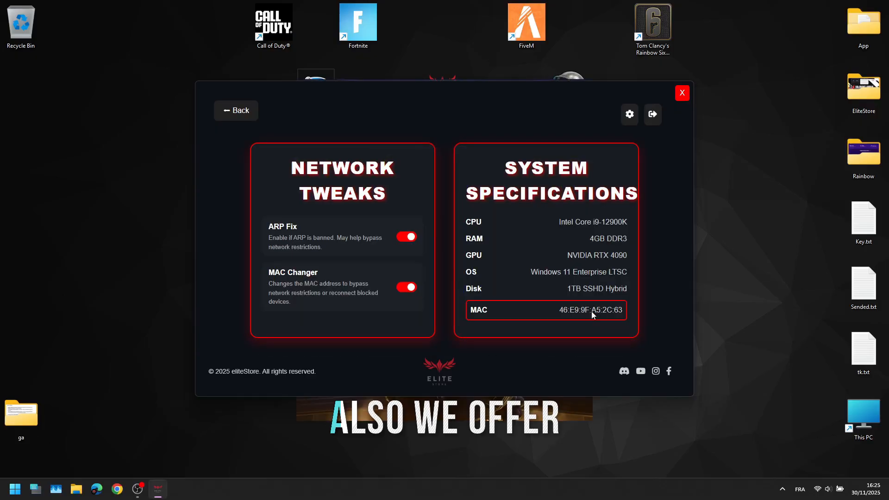
Launch Fortnite after enabling ARP Fix and MAC Changer for a new MAC.
left_click(357, 24)
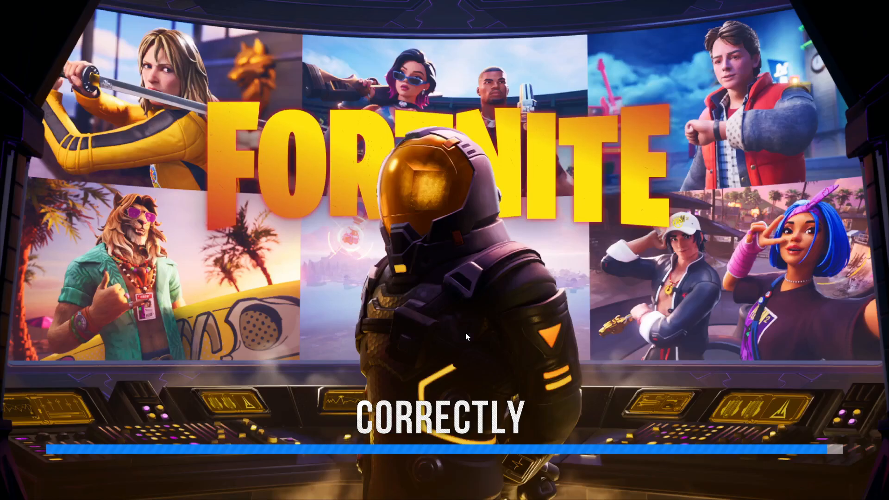